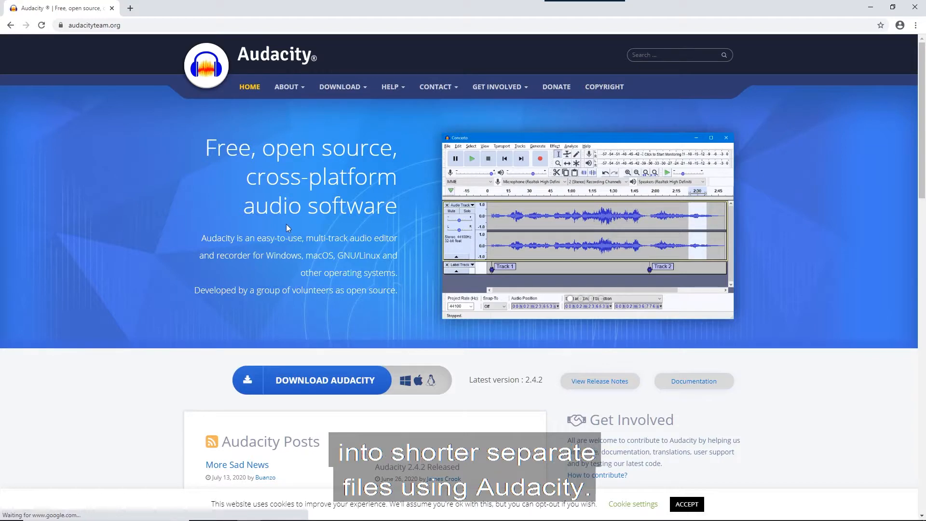
pyautogui.moveTo(232, 257)
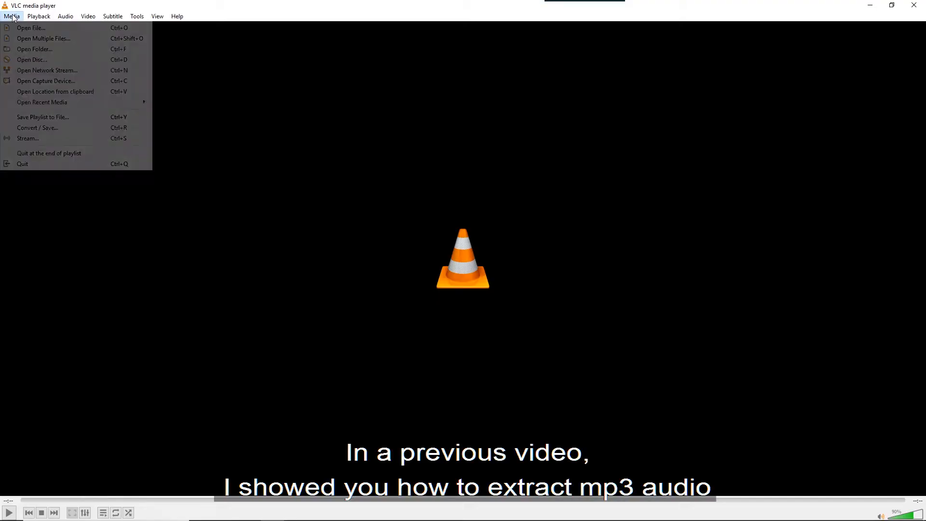
# Step: Choose the DVD disc as the media source and move on to converting it
pyautogui.click(29, 28)
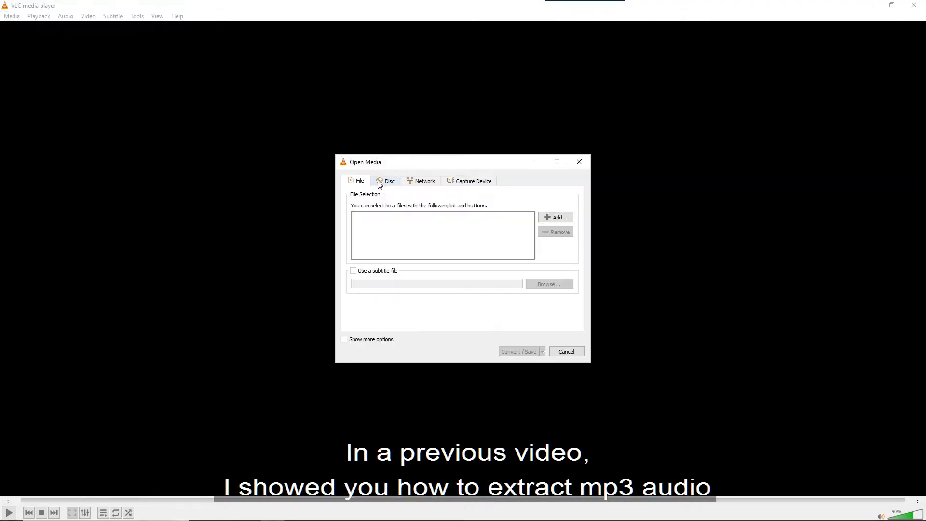
pyautogui.click(389, 181)
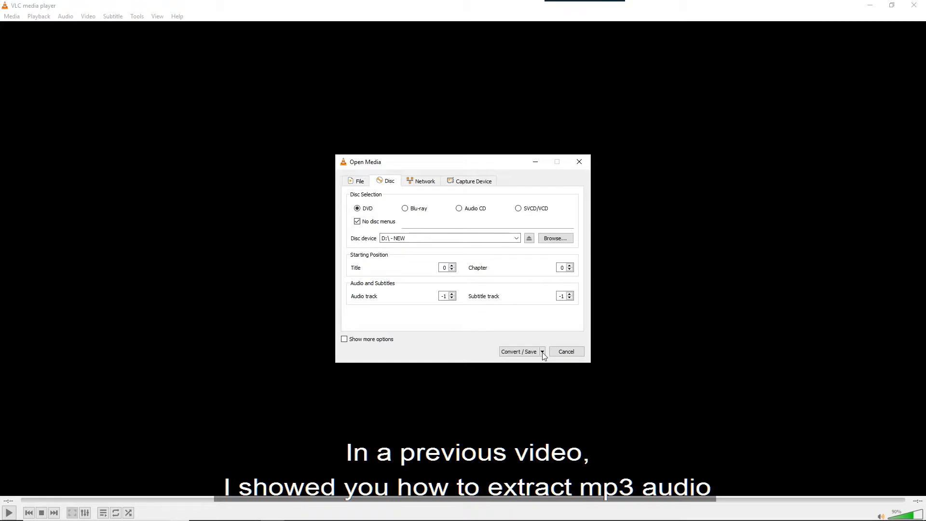
pyautogui.click(519, 351)
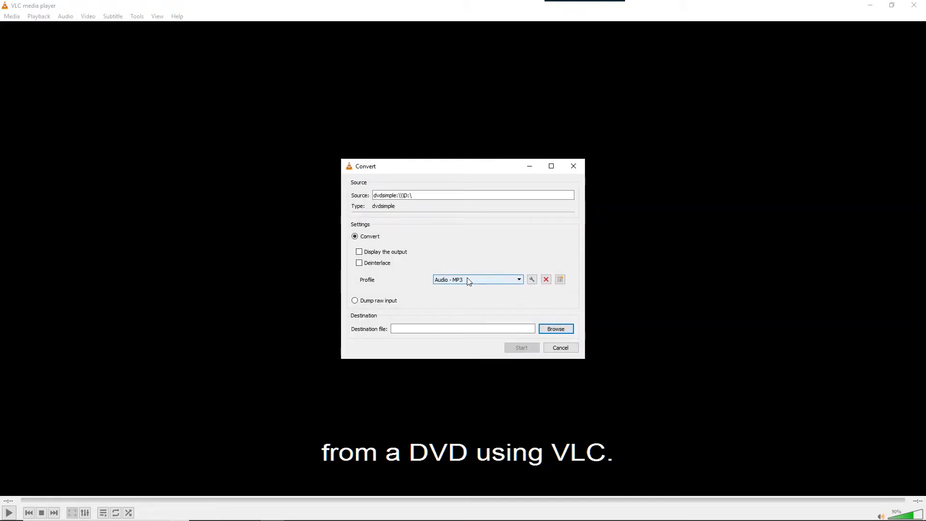
# Step: Convert the DVD to an MP3 audio file named Audio-from-DVD and start the conversion
pyautogui.click(518, 280)
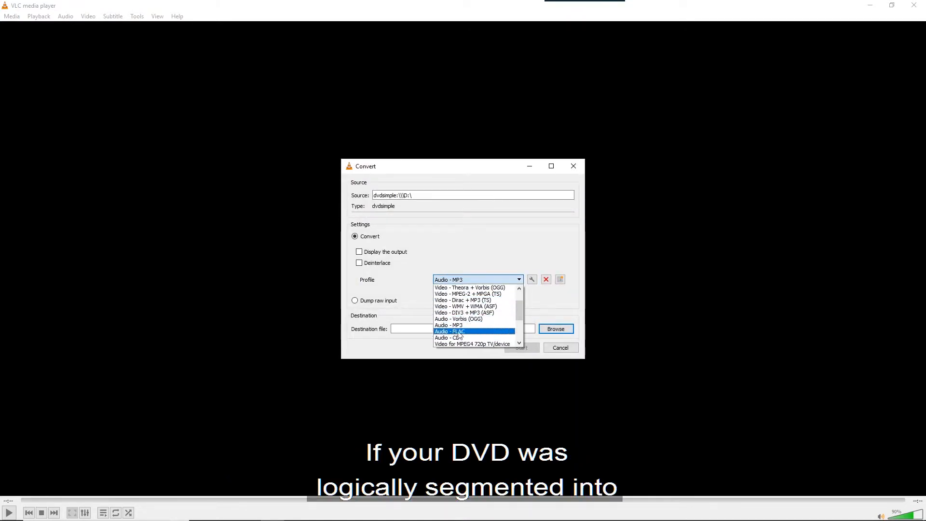
pyautogui.click(450, 325)
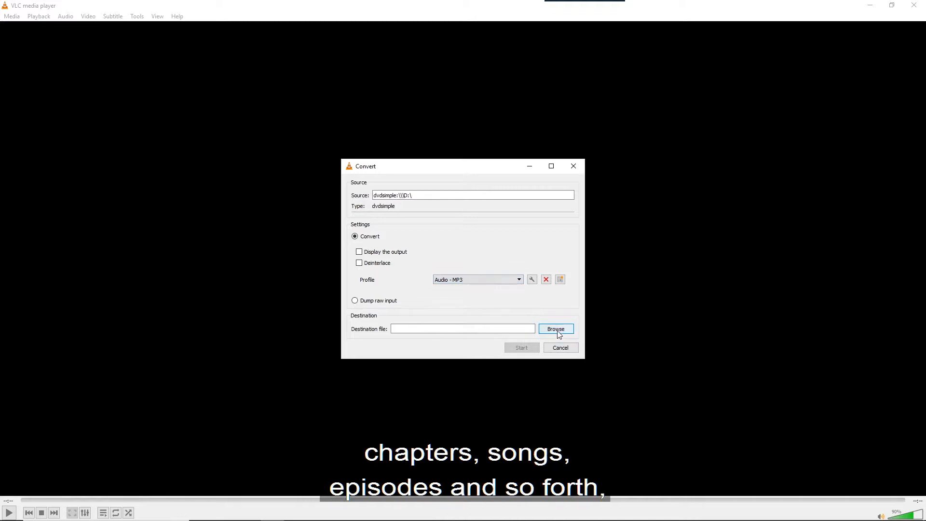
pyautogui.click(556, 328)
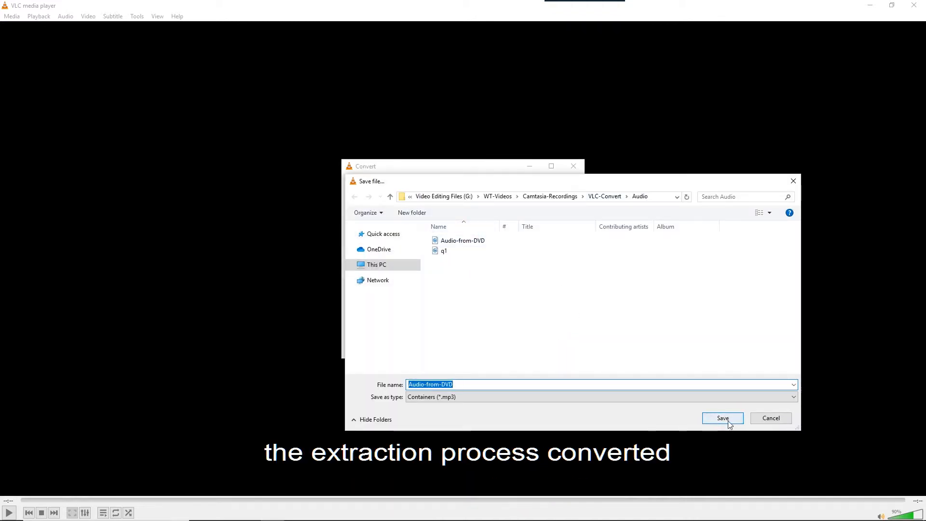
pyautogui.click(721, 418)
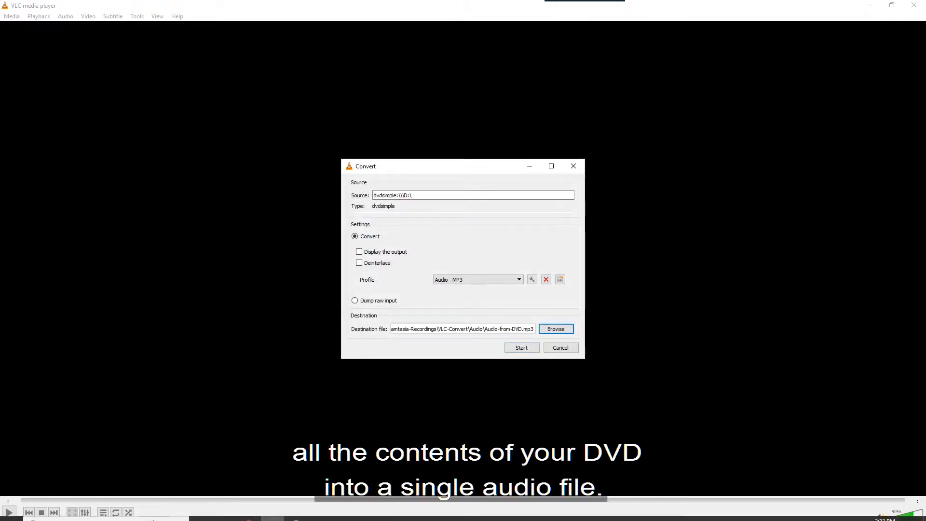
pyautogui.click(225, 511)
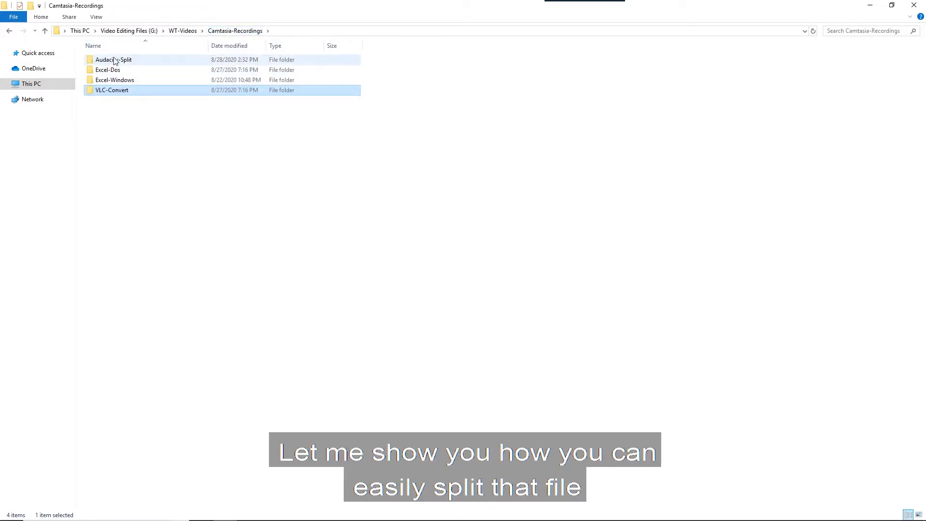
pyautogui.doubleClick(111, 90)
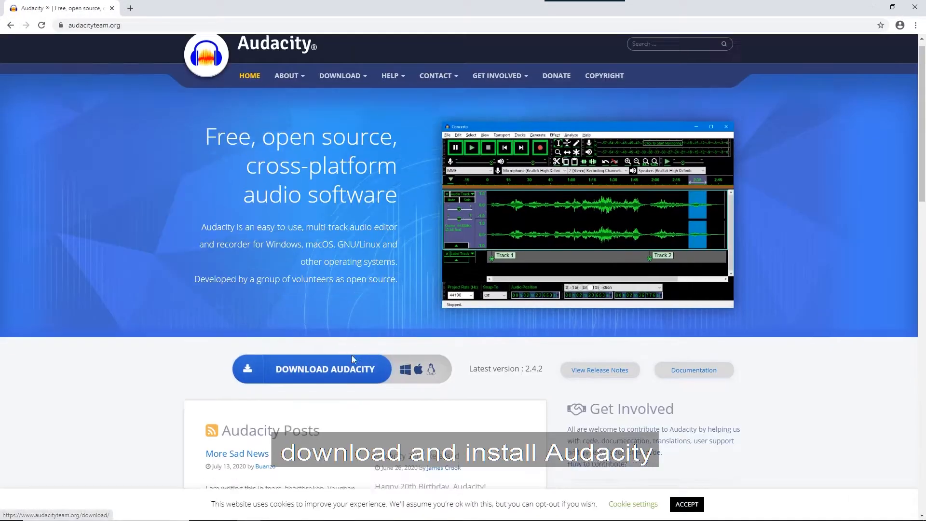
pyautogui.scroll(-3)
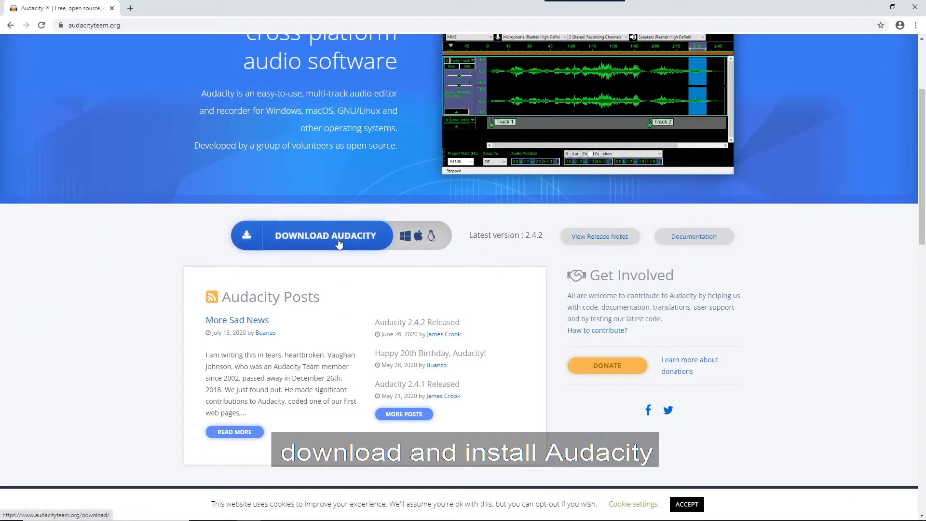
pyautogui.moveTo(325, 235)
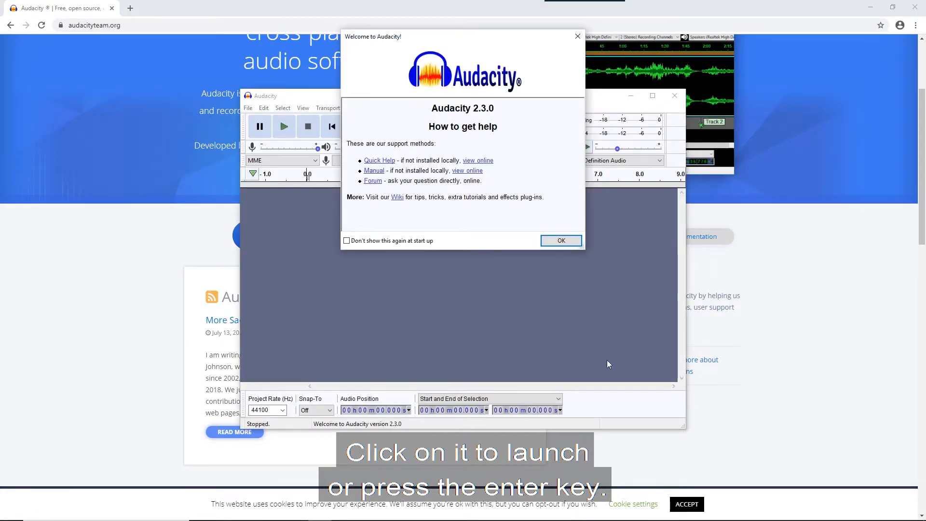
# Step: Begin an audio import and browse into the Audio folder inside VLC-Convert
pyautogui.click(10, 20)
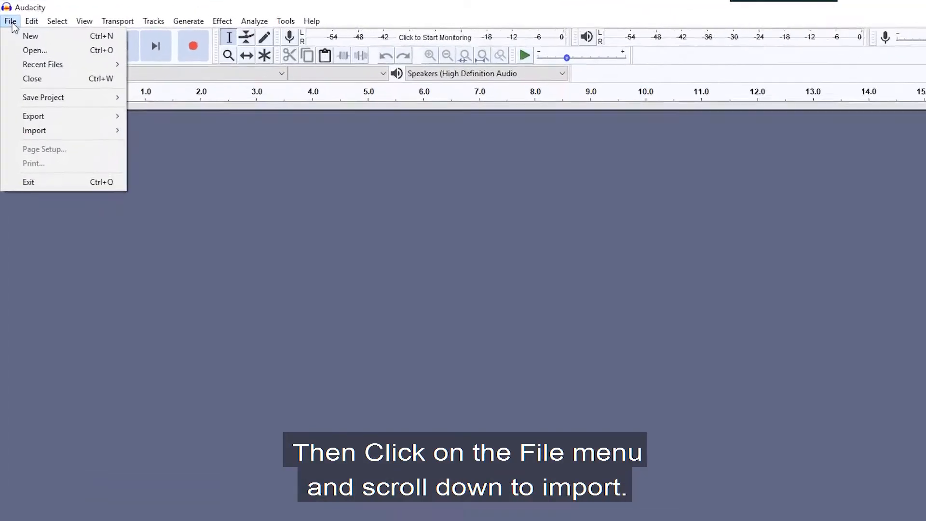
pyautogui.moveTo(38, 146)
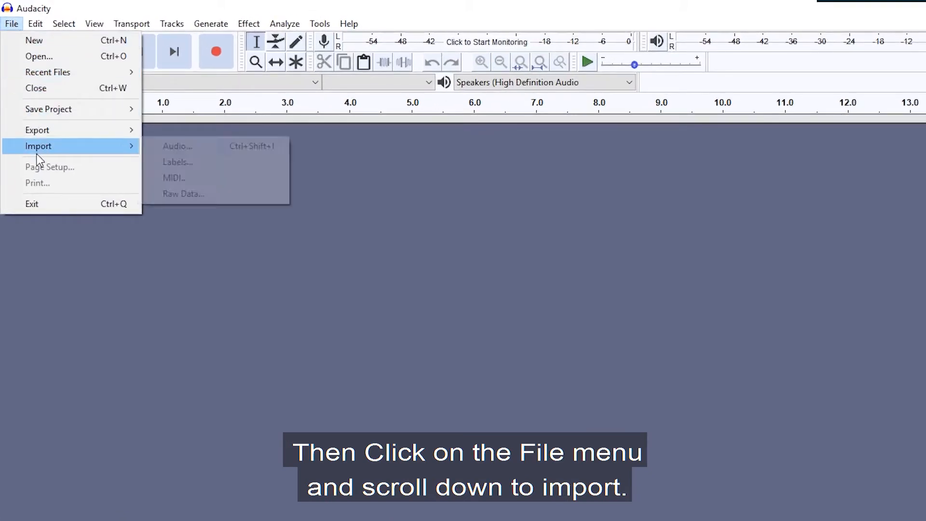
pyautogui.click(178, 146)
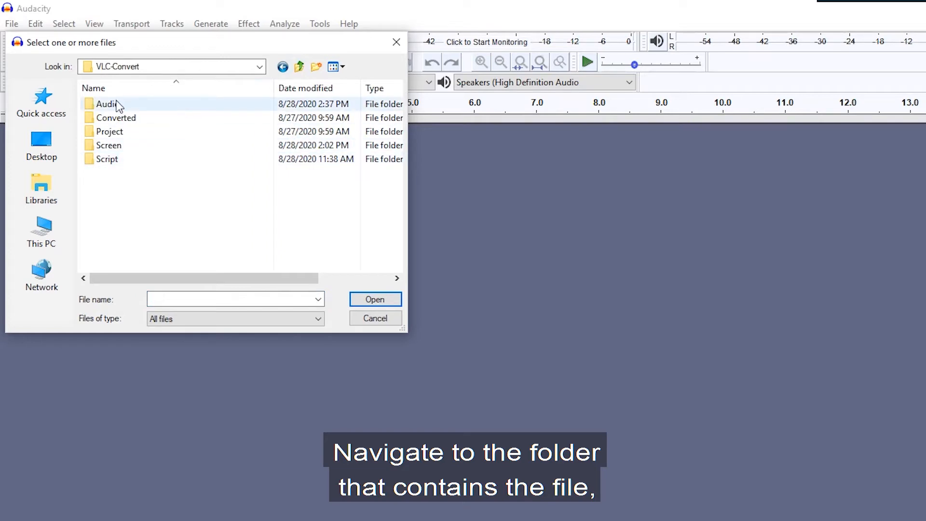
pyautogui.doubleClick(107, 104)
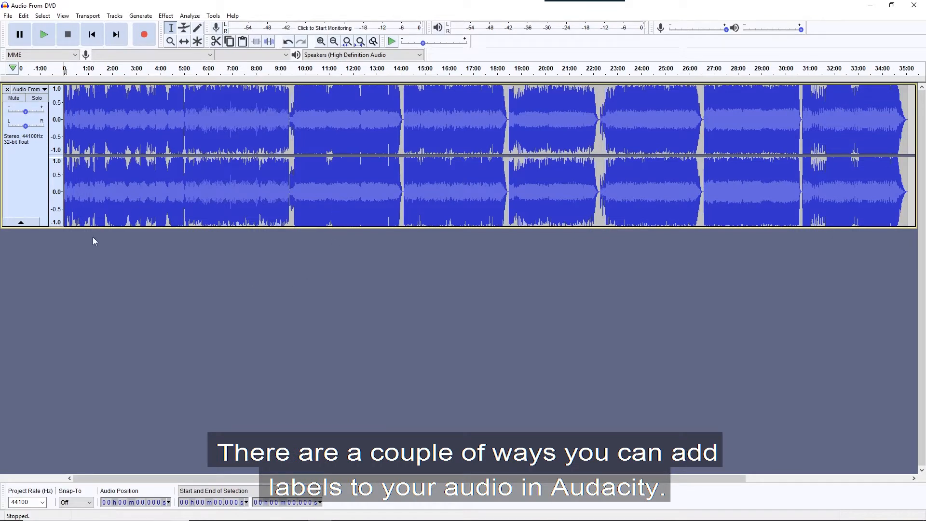
pyautogui.moveTo(203, 30)
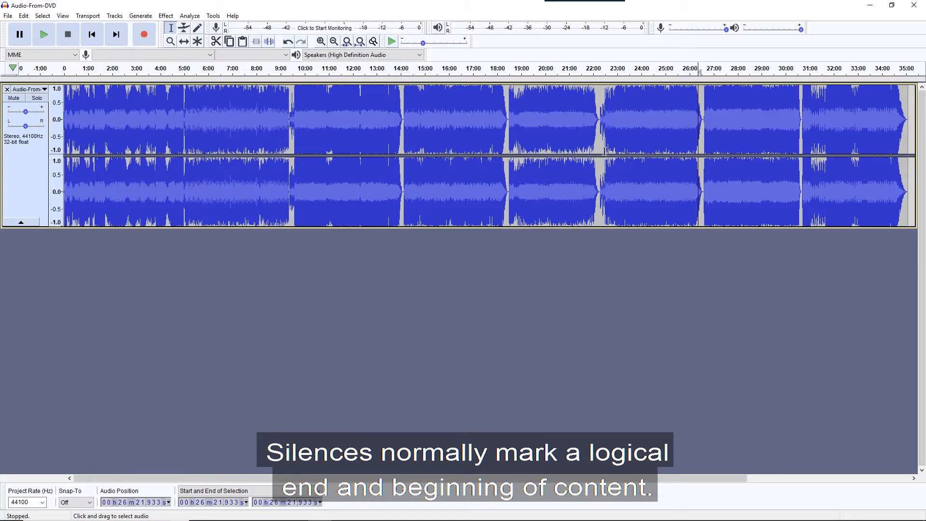
# Step: Place the cursor in the Audio-From-DVD waveform at a silent gap near 26 minutes
pyautogui.click(320, 42)
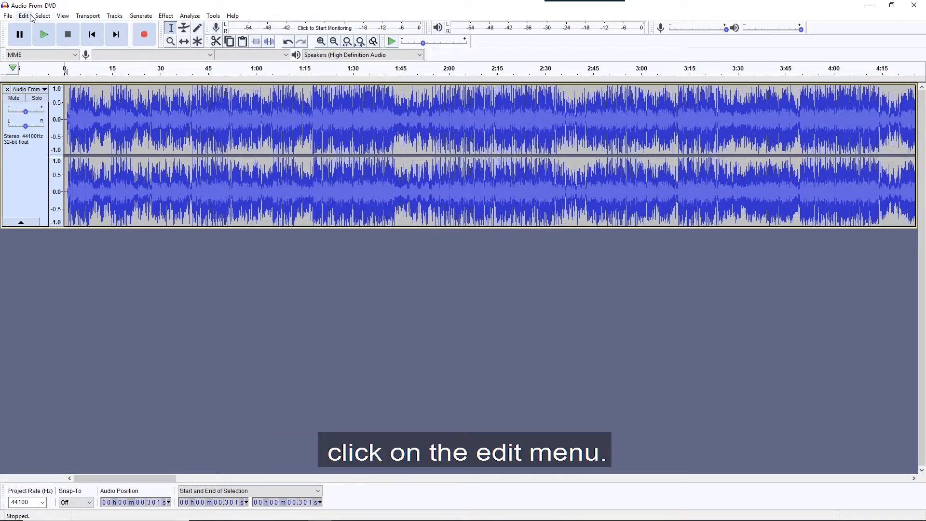
# Step: Add a label at the current position, creating a label track beneath the audio
pyautogui.click(23, 16)
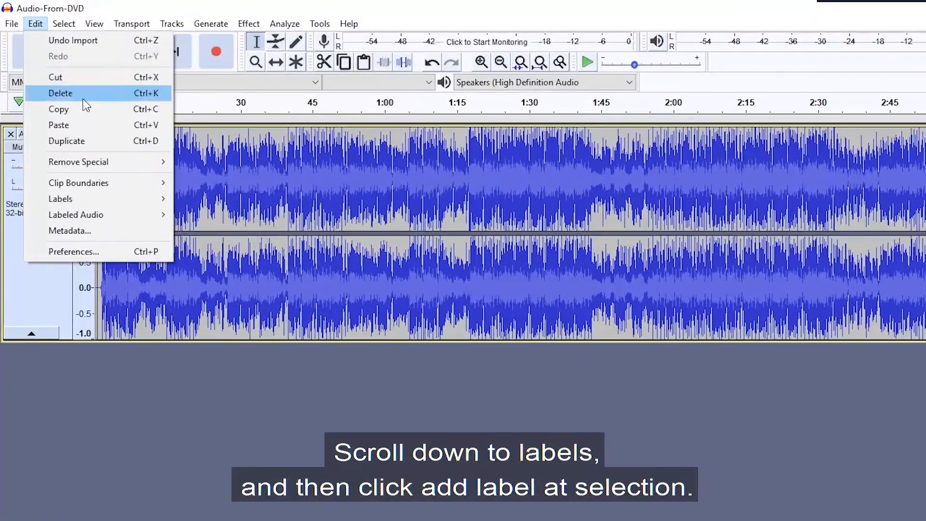
pyautogui.moveTo(60, 199)
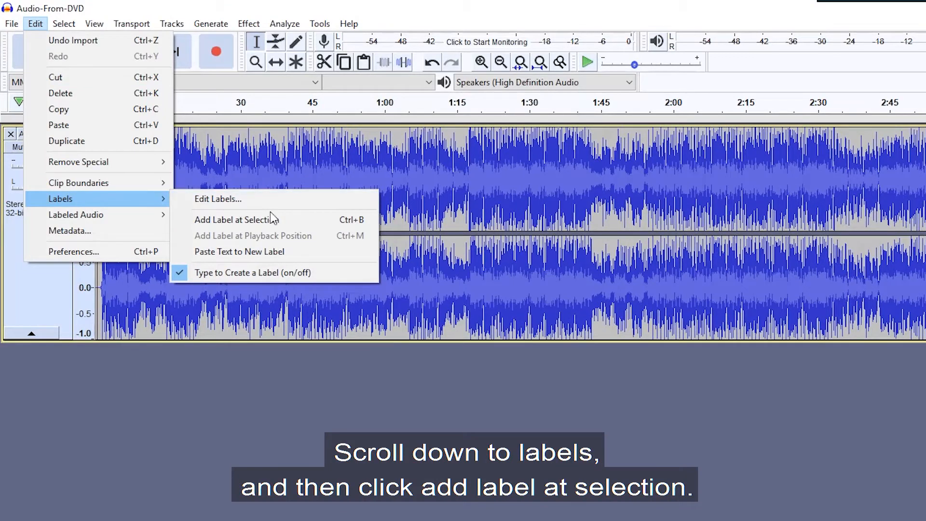
pyautogui.moveTo(254, 219)
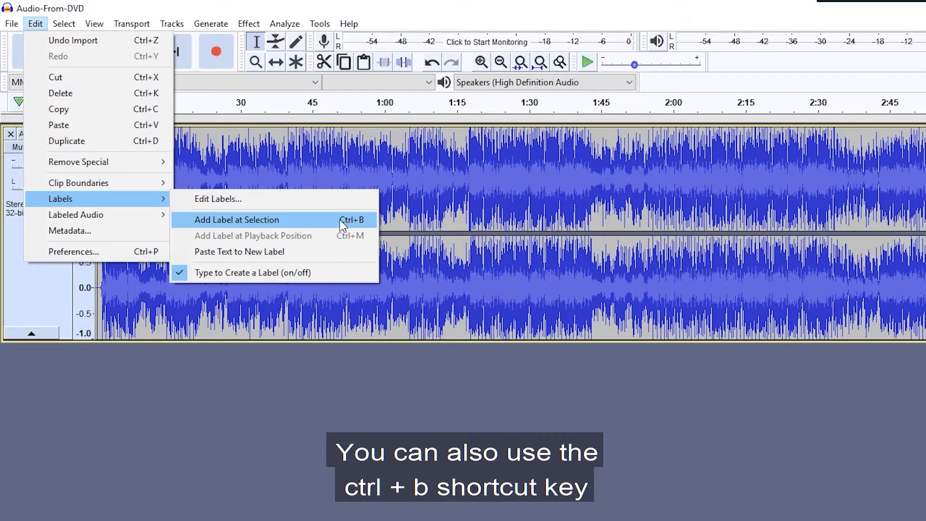
pyautogui.click(236, 220)
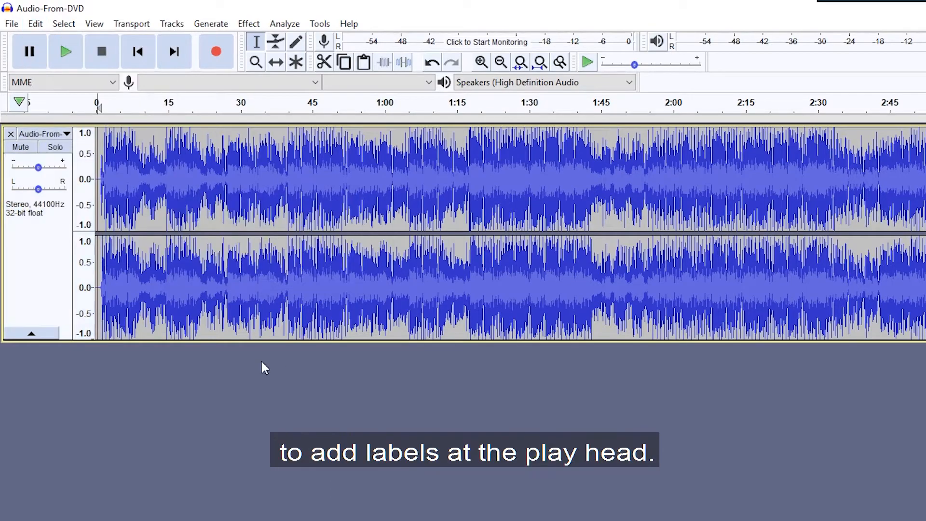
pyautogui.press('ctrl+b')
pyautogui.write('3')
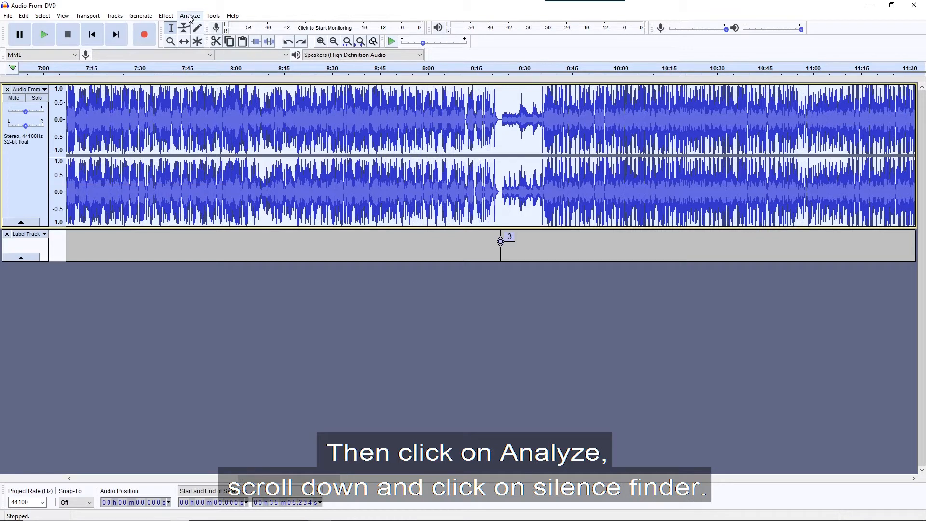
# Step: Run Silence Finder with default settings to mark the silent gaps on a new label track
pyautogui.click(190, 15)
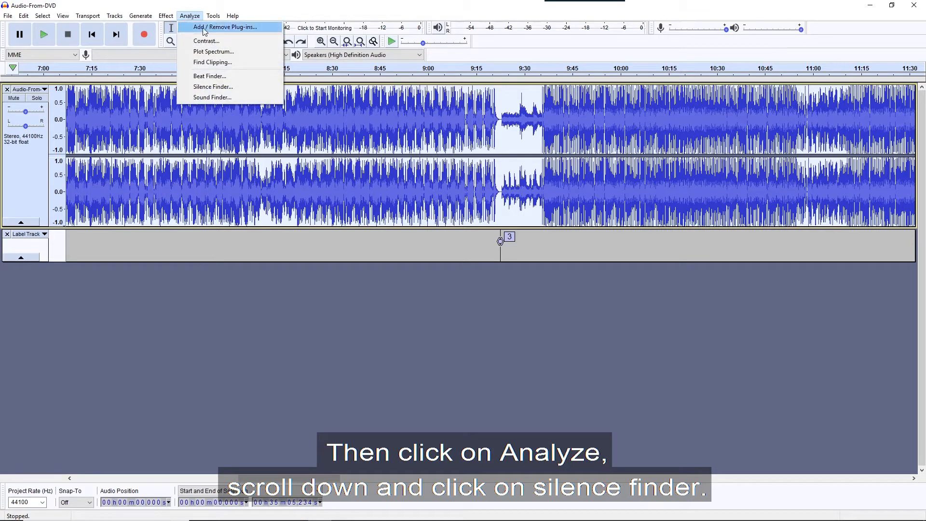
pyautogui.moveTo(212, 87)
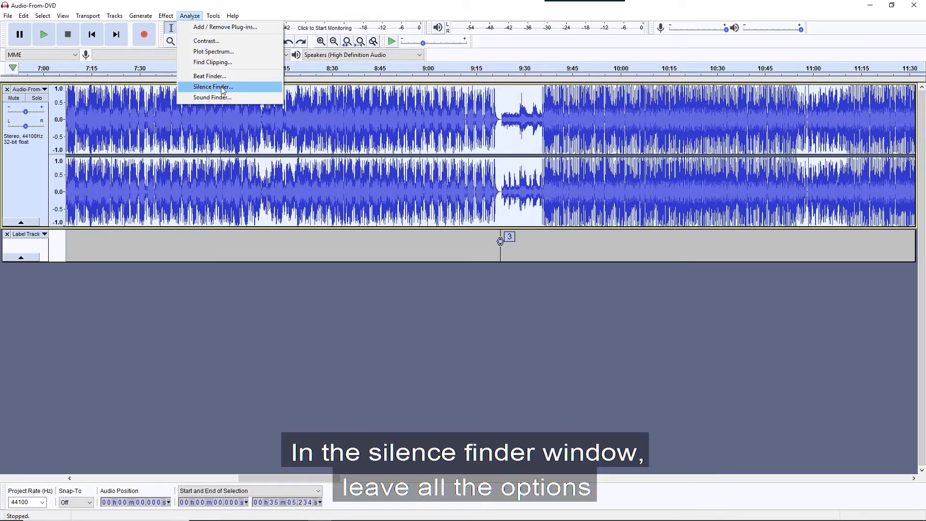
pyautogui.click(212, 87)
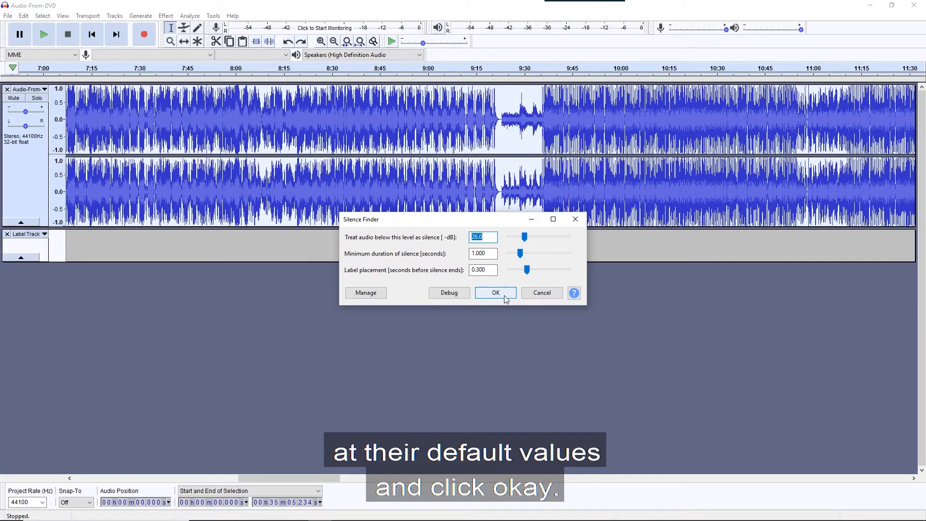
pyautogui.click(495, 293)
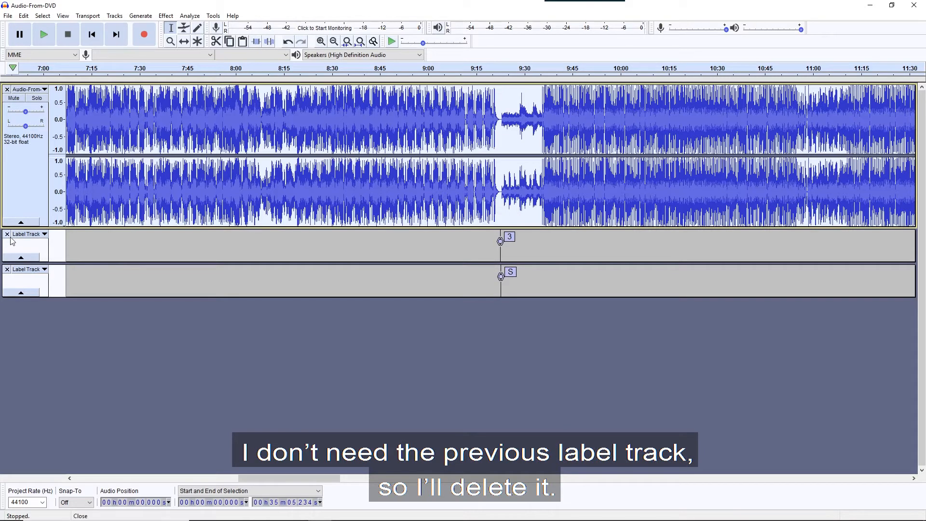
pyautogui.moveTo(6, 236)
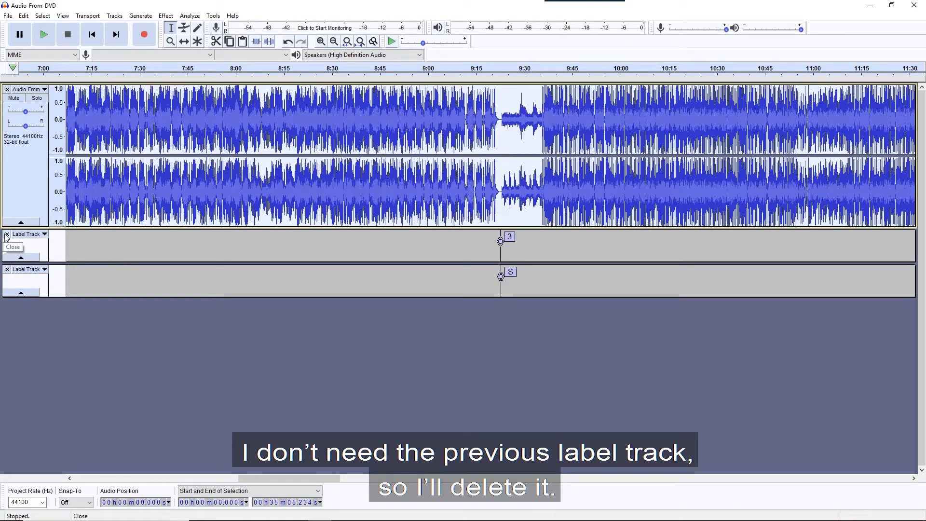
# Step: Remove the old label track and delete the final S label at the end of the audio
pyautogui.click(7, 233)
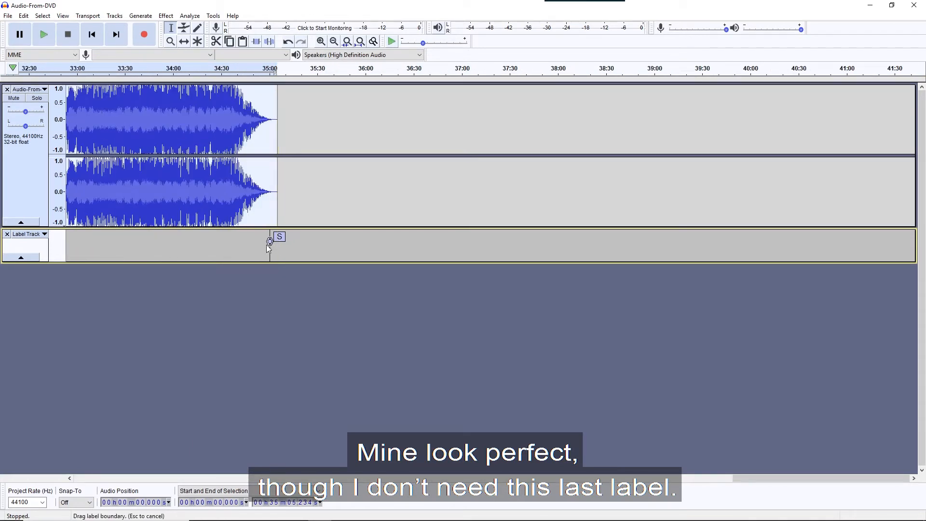
pyautogui.rightClick(278, 237)
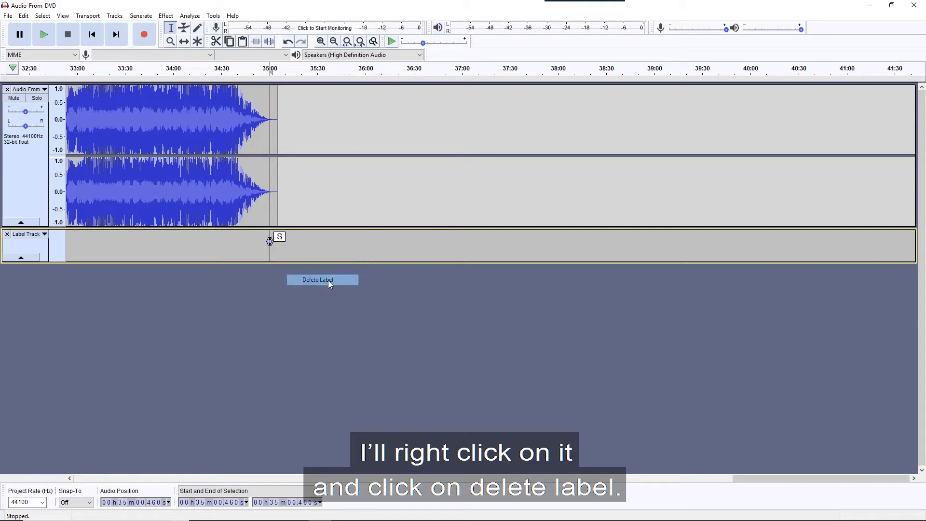
pyautogui.click(318, 280)
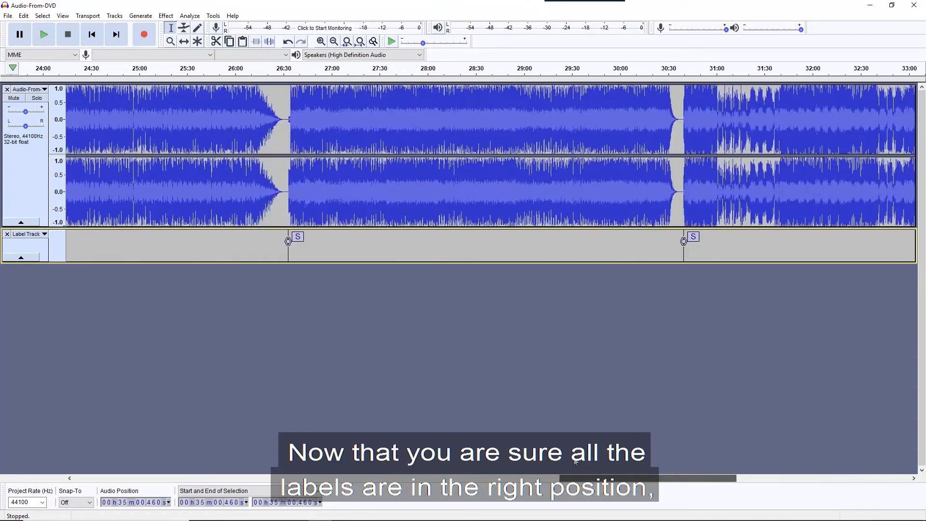
pyautogui.hscroll(-3)
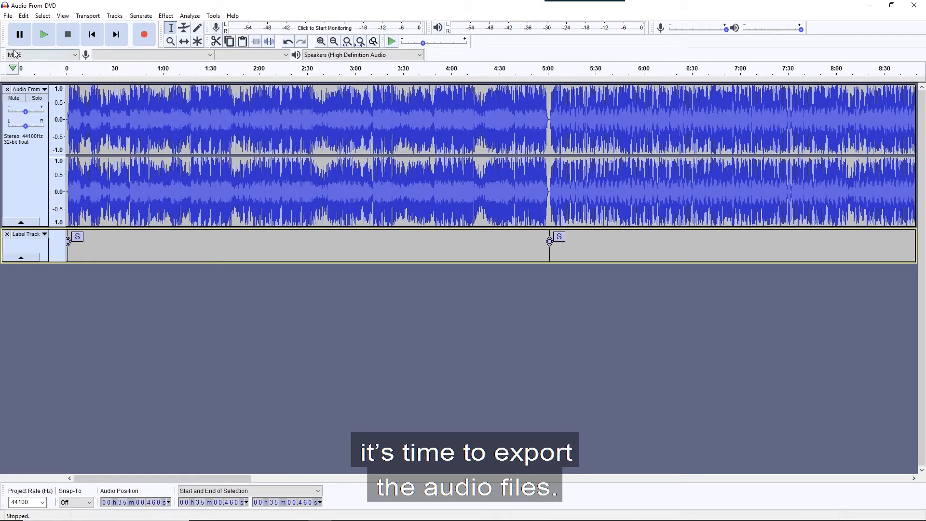
# Step: Bring up the Export Multiple dialog from the export options
pyautogui.click(8, 15)
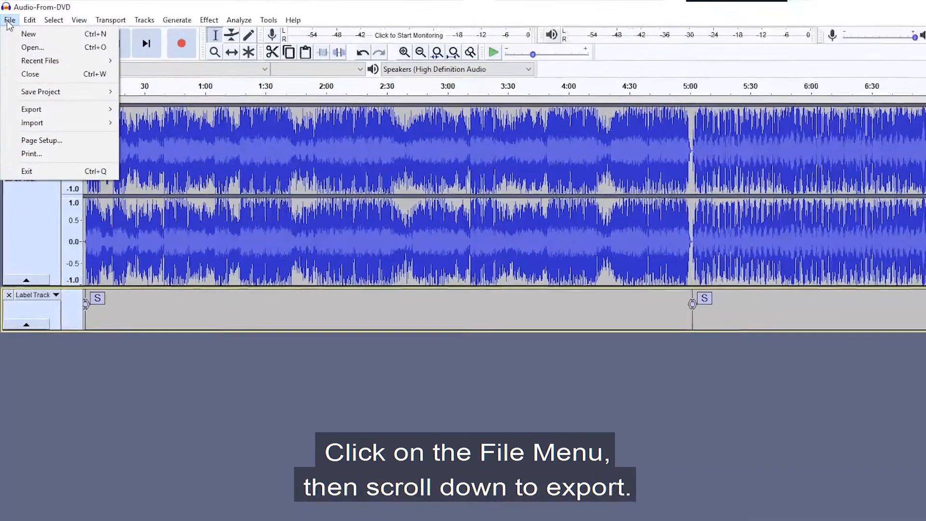
pyautogui.click(31, 130)
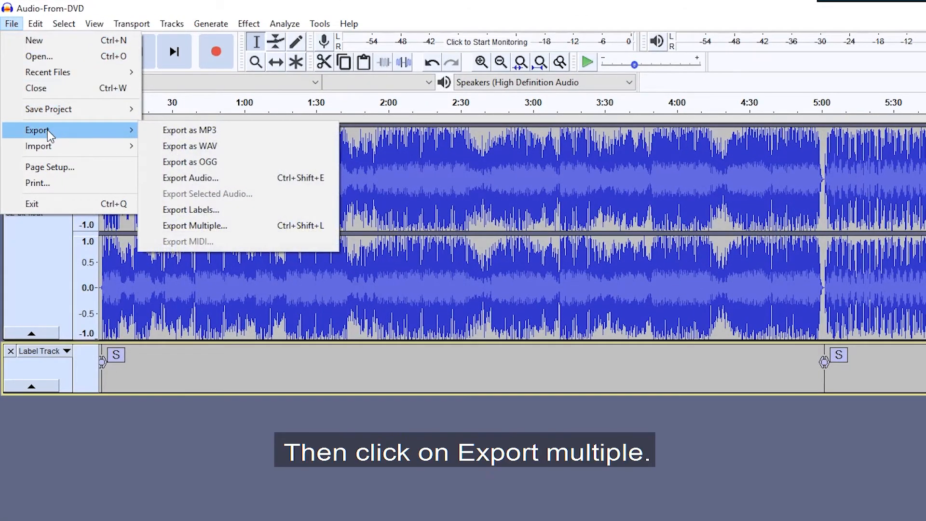
pyautogui.moveTo(194, 225)
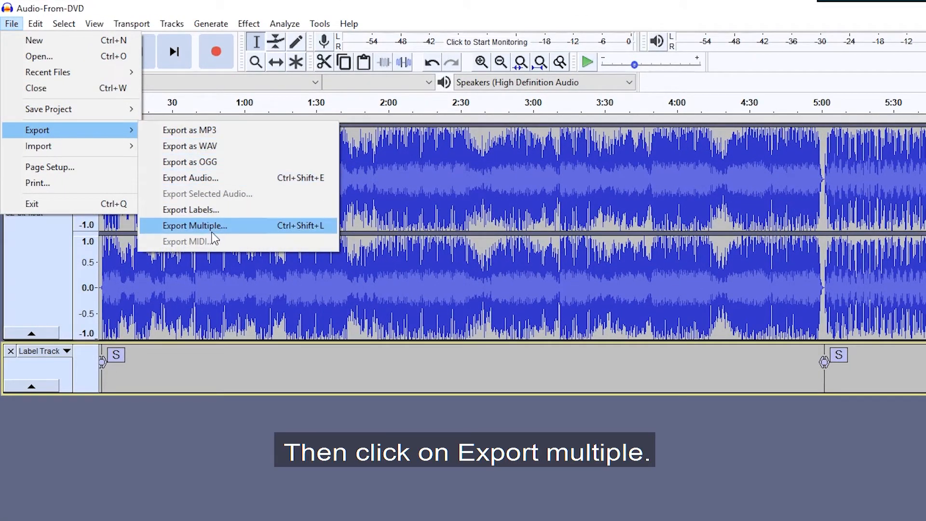
pyautogui.click(194, 225)
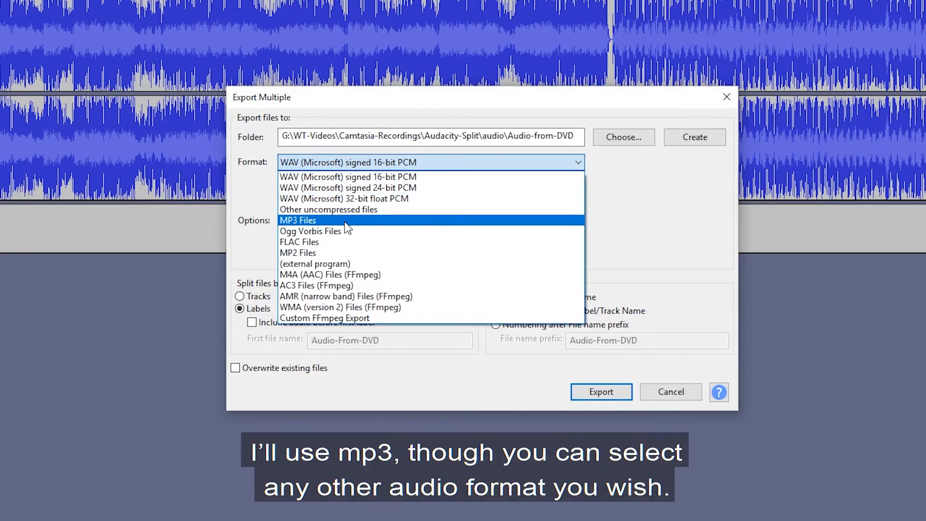
# Step: Set MP3 output at constant 192 kbps joint stereo, split by labels, numbered after the Audio-From-DVD prefix
pyautogui.click(298, 220)
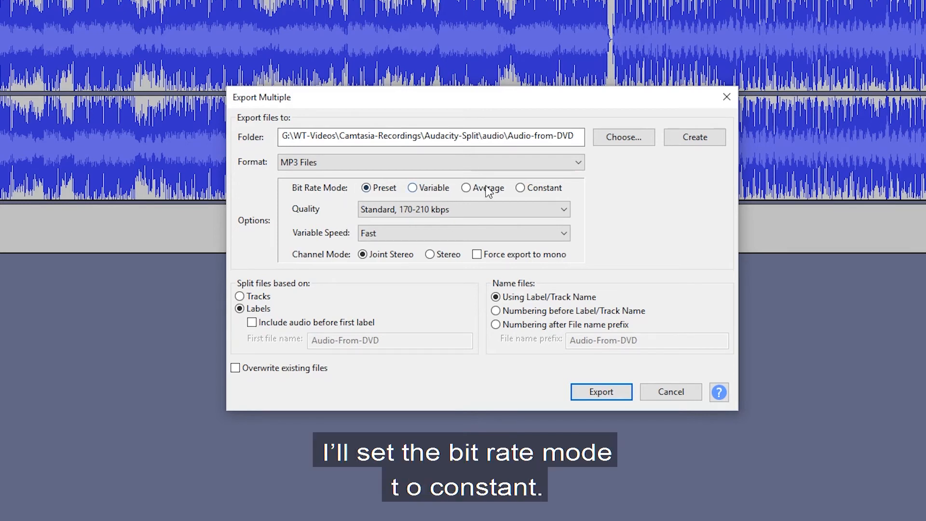
pyautogui.click(520, 188)
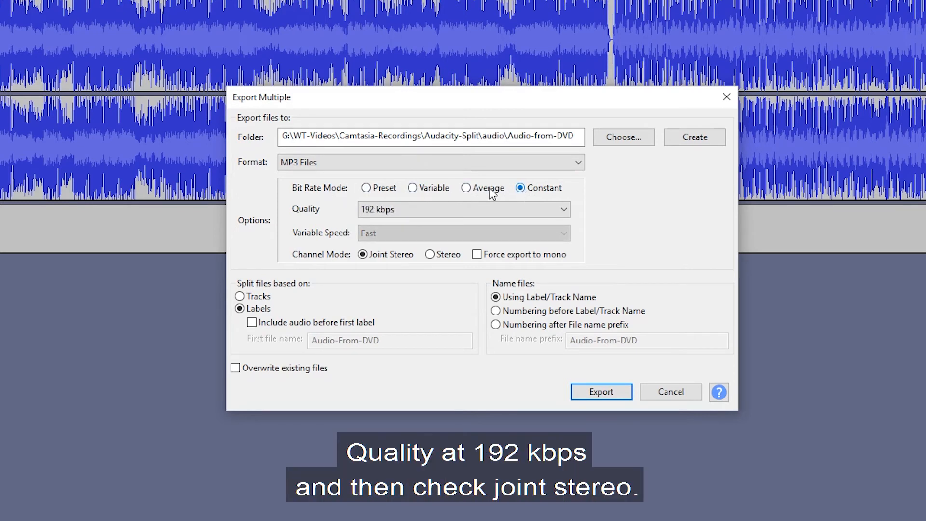
pyautogui.click(462, 210)
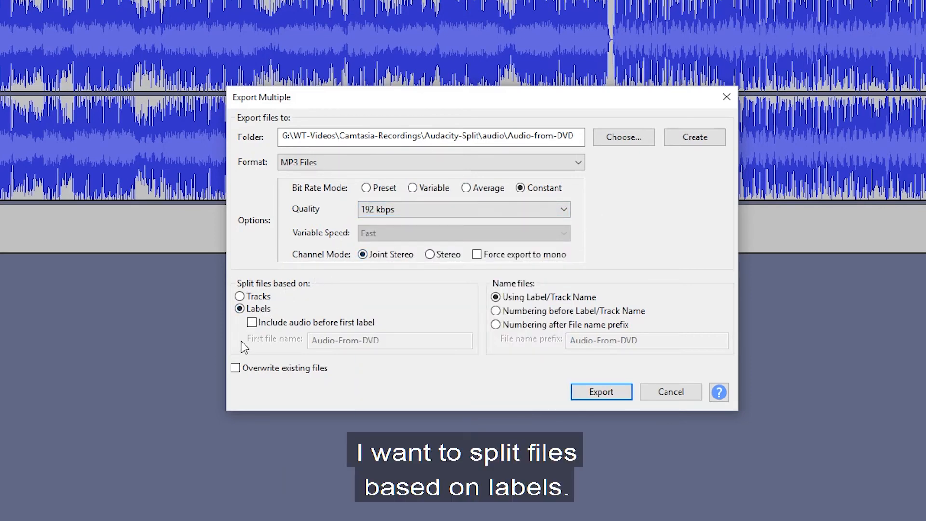
pyautogui.click(241, 309)
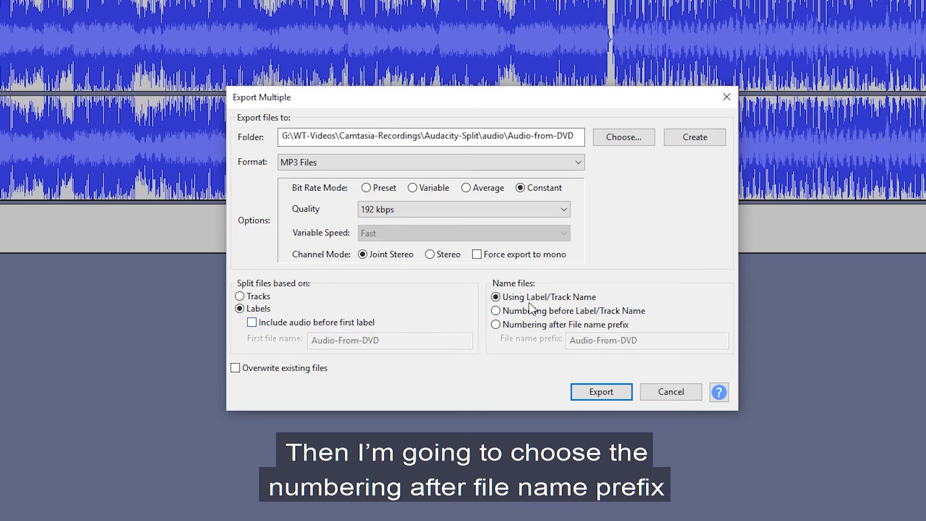
pyautogui.click(496, 324)
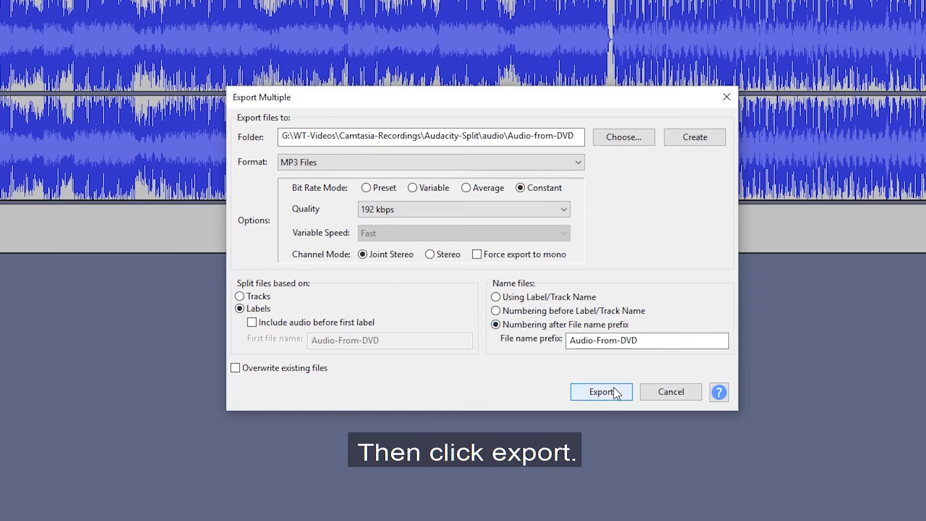
# Step: Export the split sections as numbered MP3s, accepting the default metadata tags for each file
pyautogui.click(600, 391)
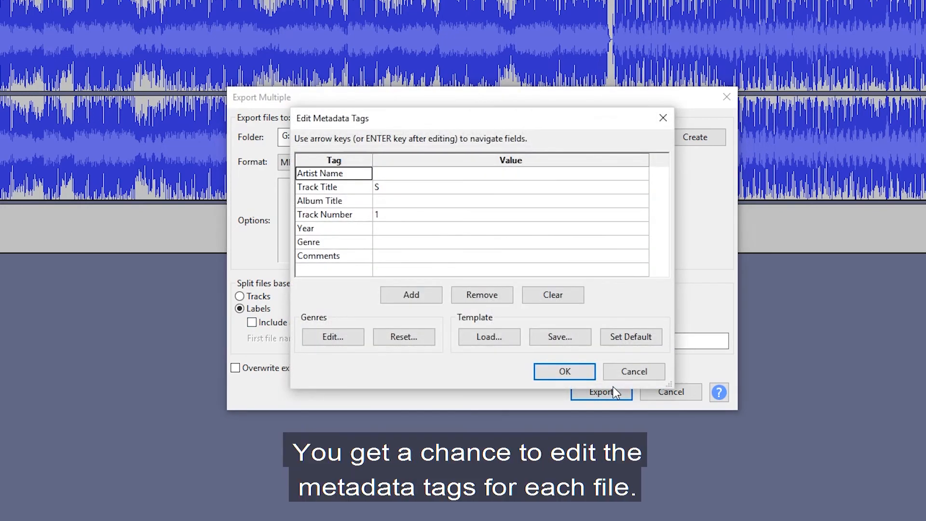
pyautogui.moveTo(321, 125)
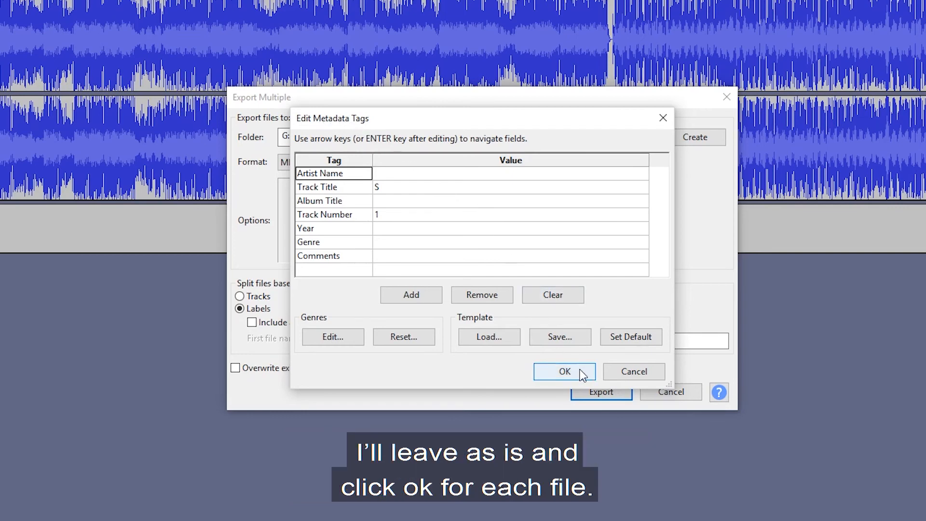
pyautogui.click(564, 370)
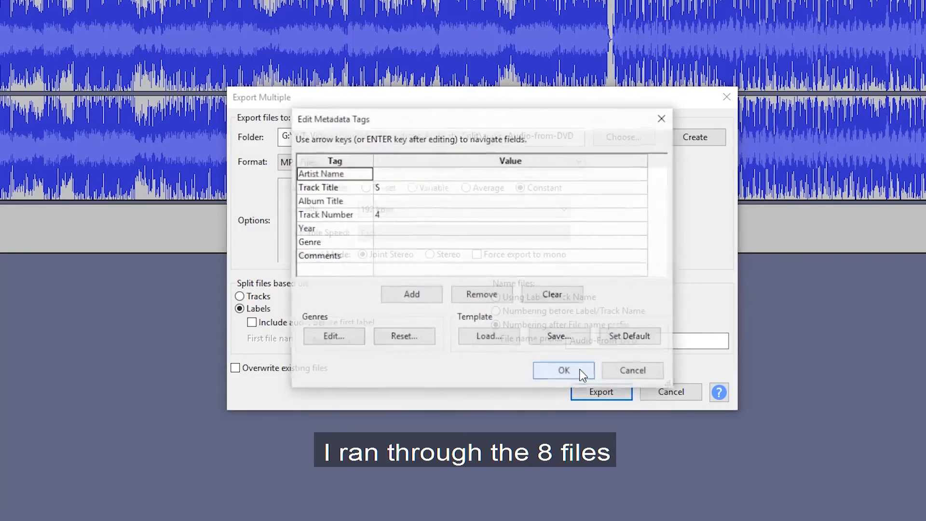
pyautogui.click(562, 370)
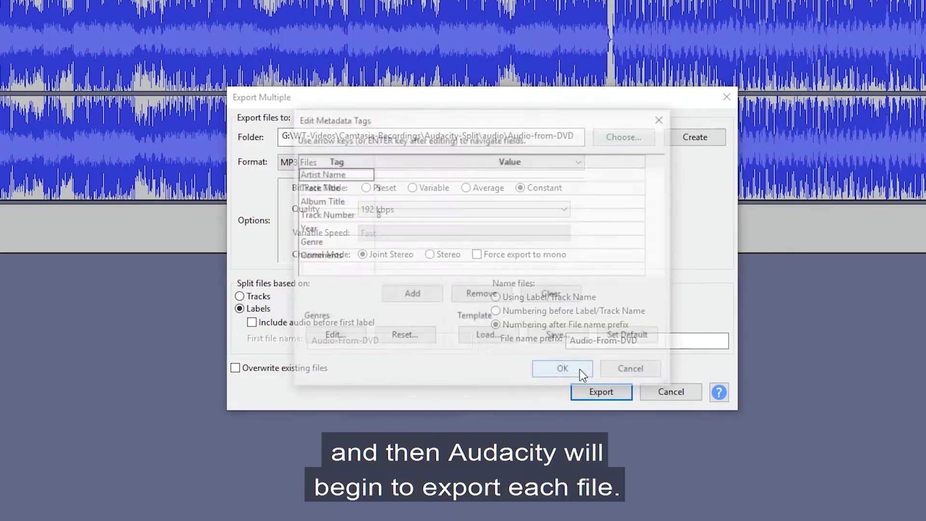
pyautogui.click(562, 367)
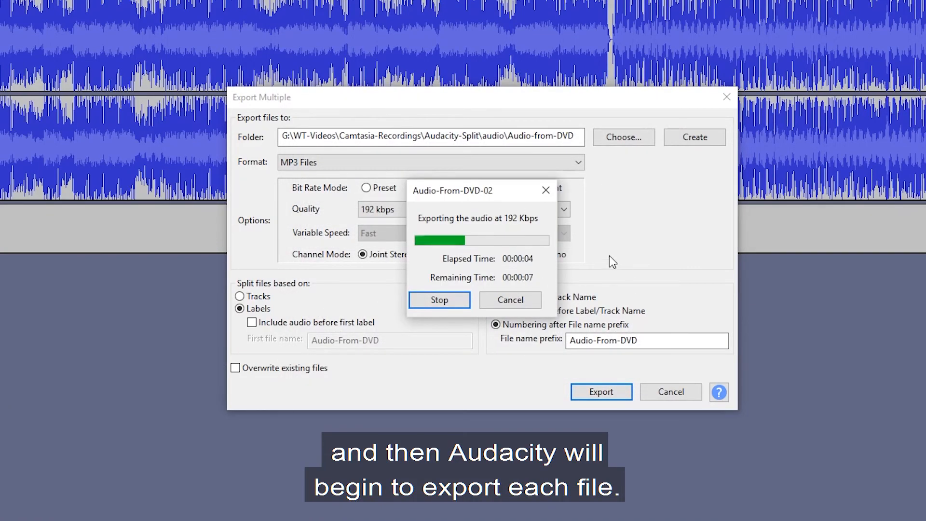